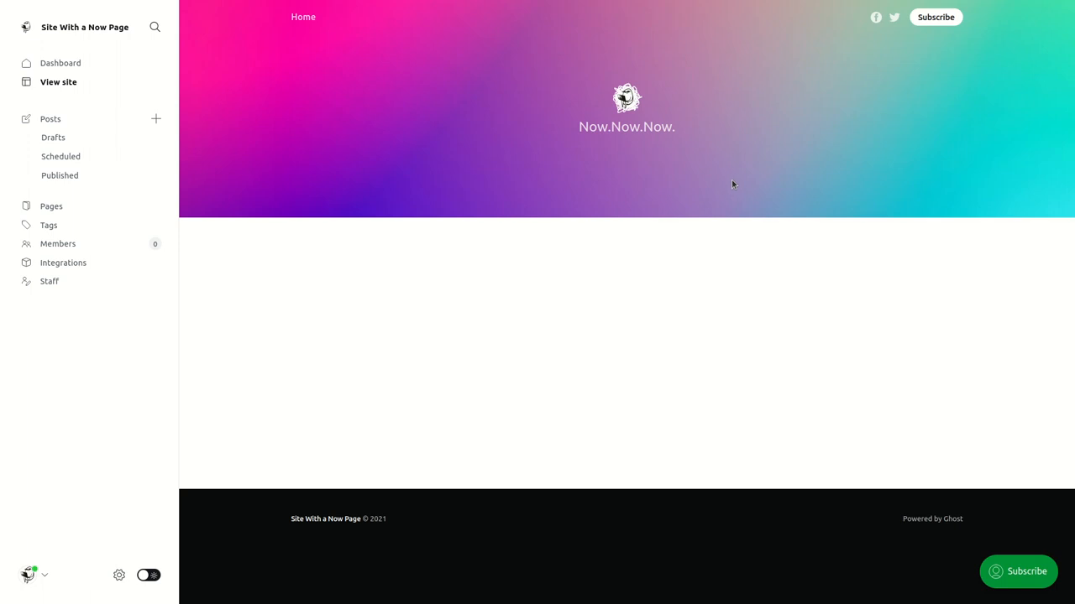
pyautogui.moveTo(739, 190)
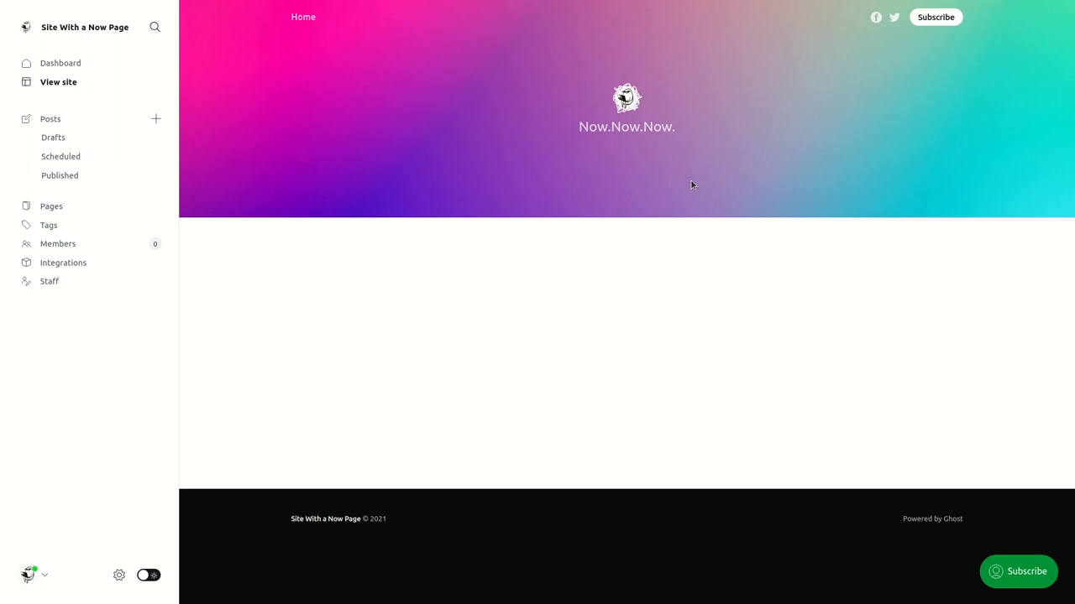
pyautogui.moveTo(621, 212)
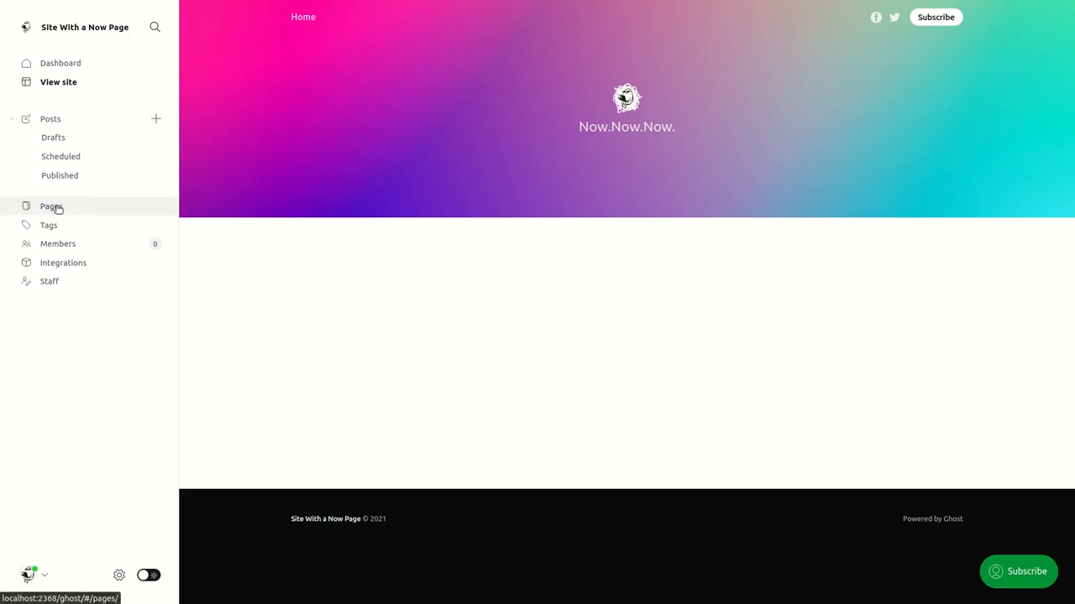
# From the Pages list, start a new page titled Now with a nazayo.com link
pyautogui.click(52, 205)
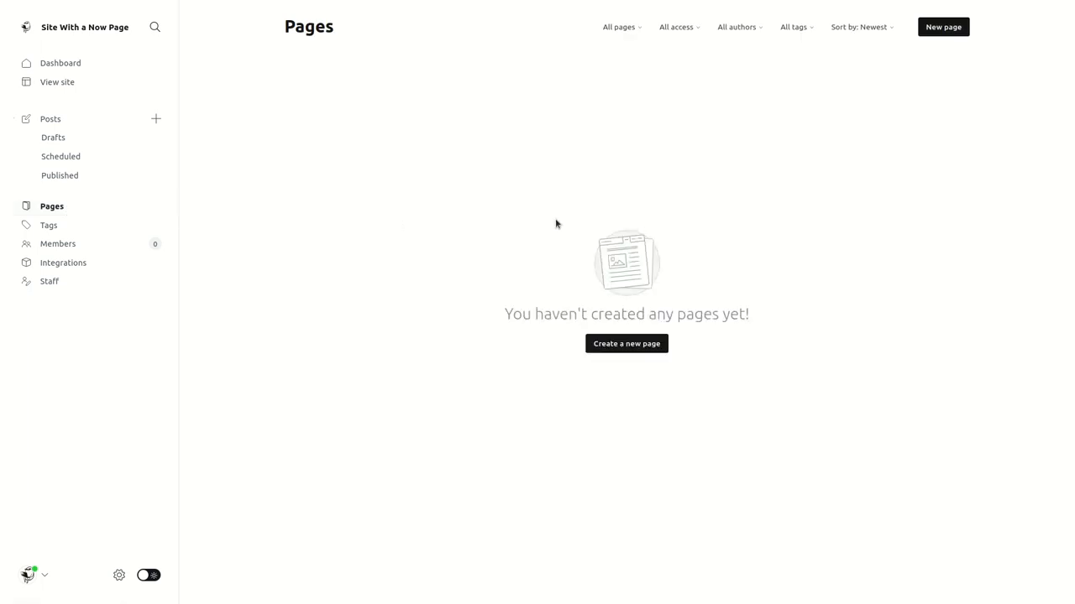
pyautogui.moveTo(935, 46)
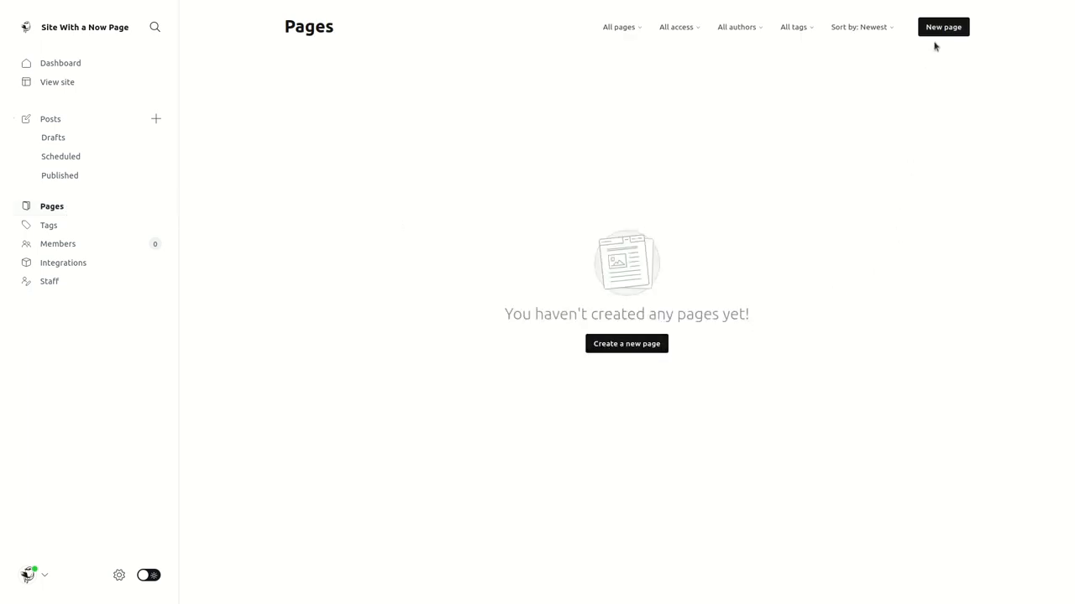
pyautogui.click(942, 26)
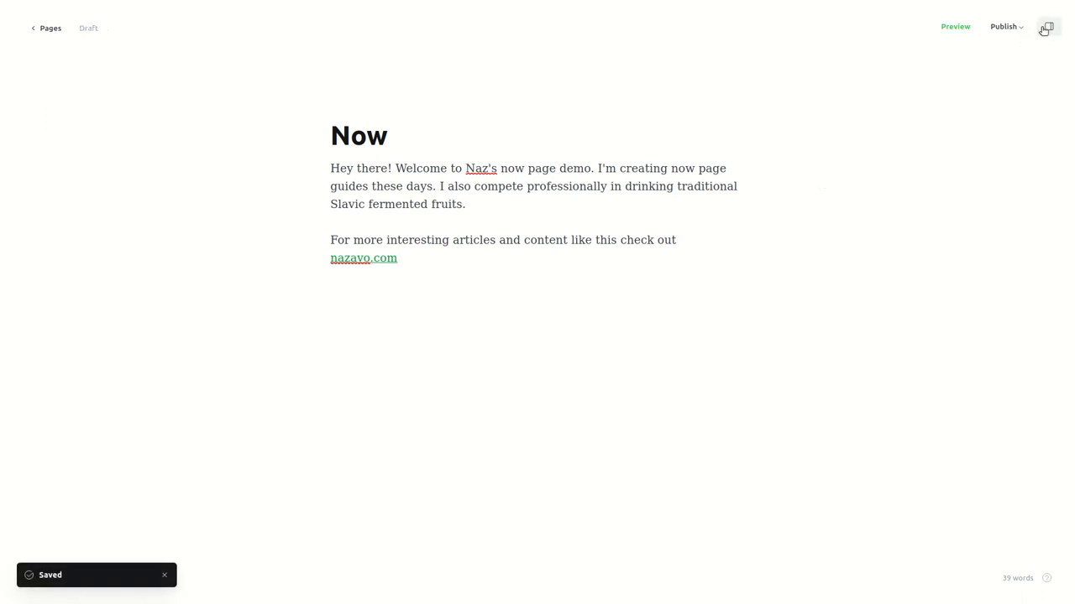
# Add the tag 'now' to the Now page and publish it immediately
pyautogui.click(1047, 26)
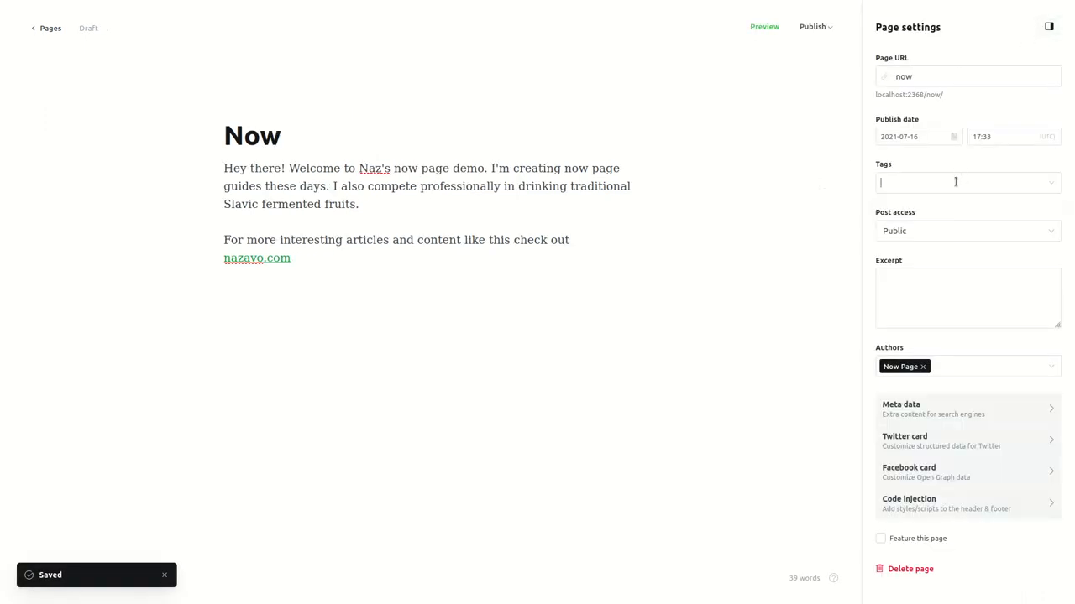
pyautogui.write('now')
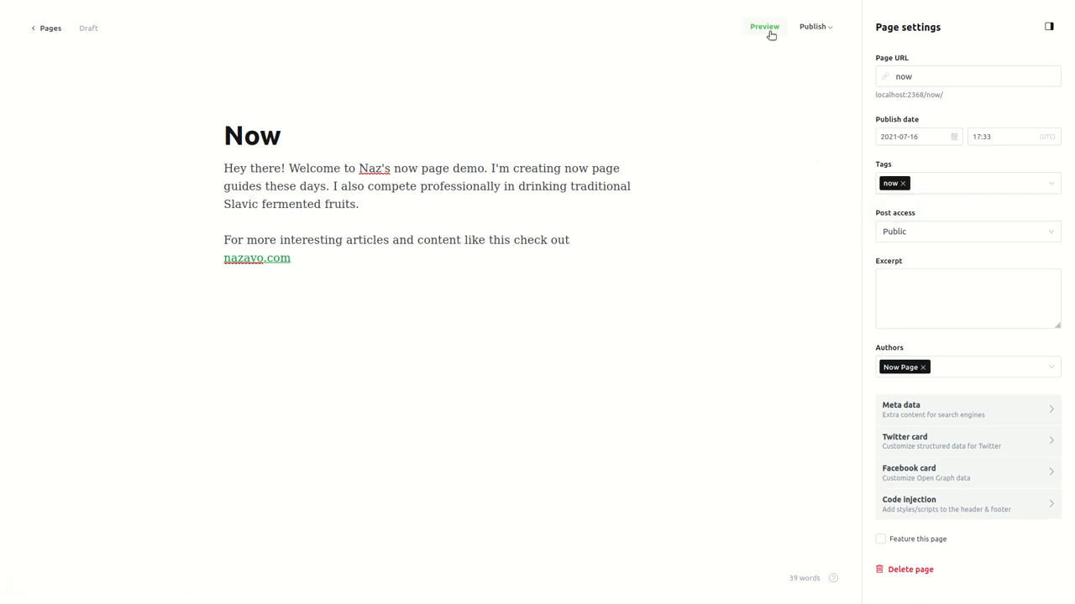
pyautogui.click(813, 26)
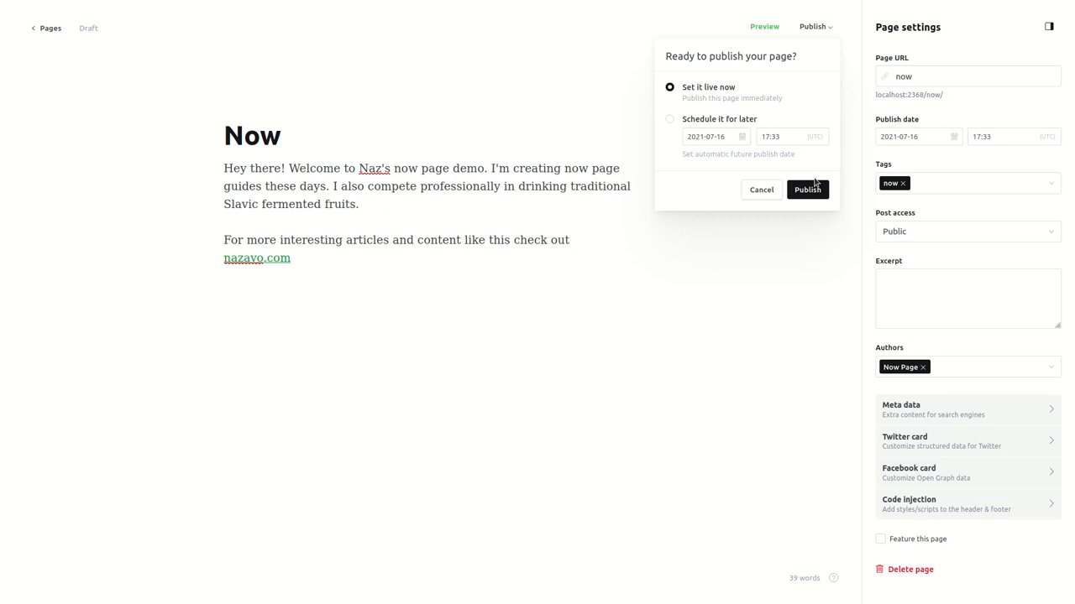
pyautogui.click(806, 188)
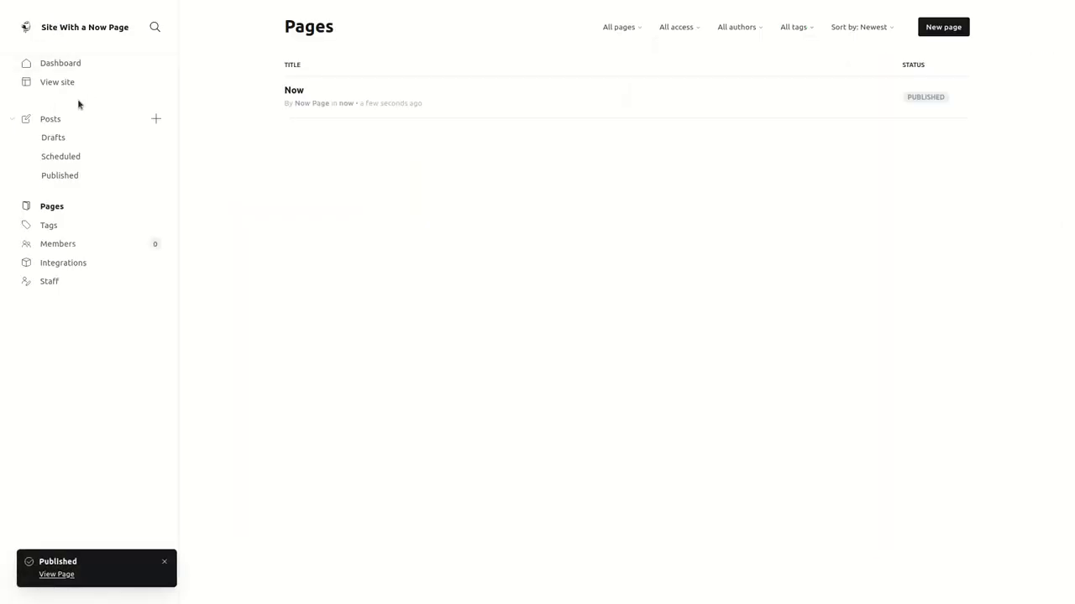
# Confirm the live site navigation shows only Home, then open Ghost settings
pyautogui.click(58, 81)
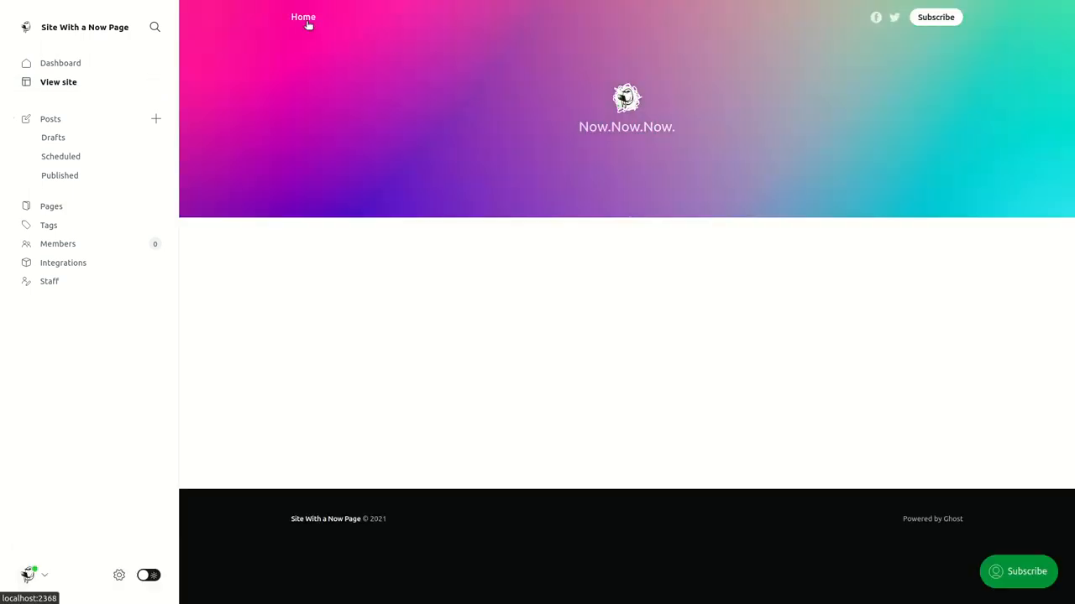
pyautogui.moveTo(308, 104)
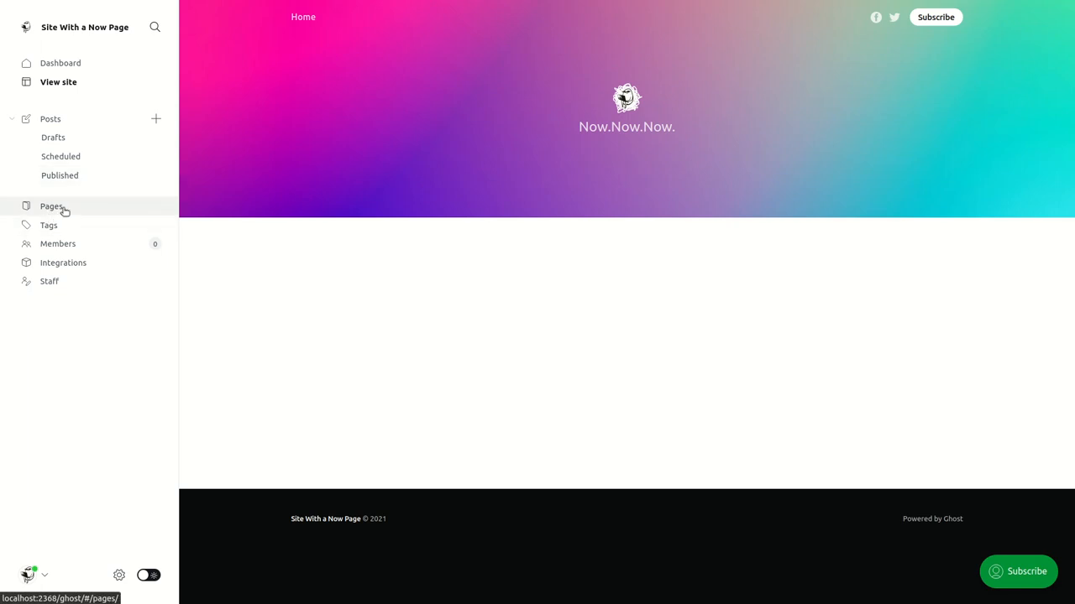
pyautogui.click(118, 575)
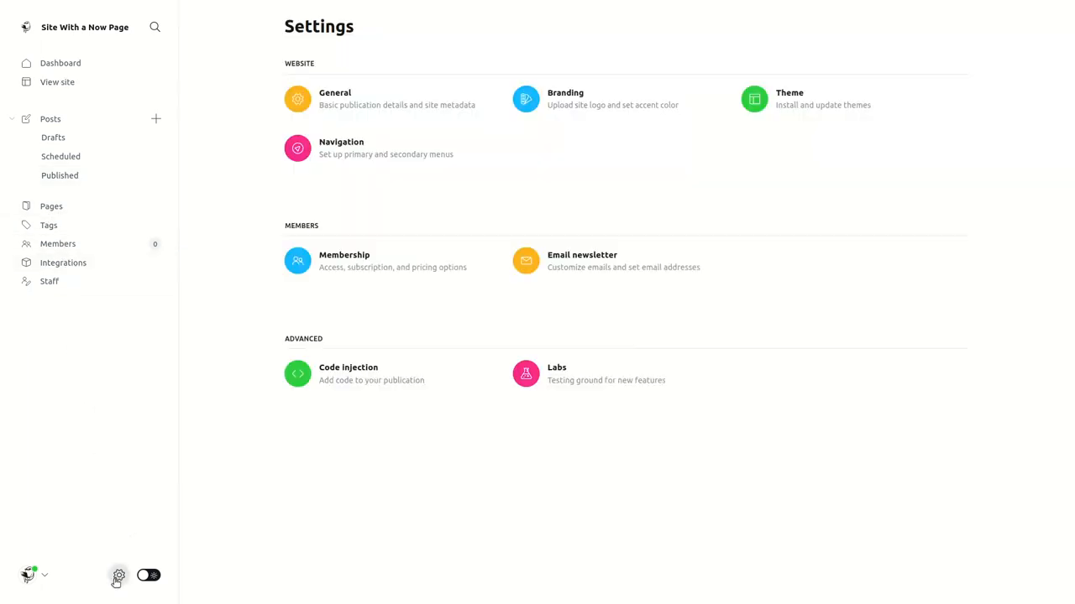
# Add a 'Now' primary navigation item linking to /now/
pyautogui.click(340, 148)
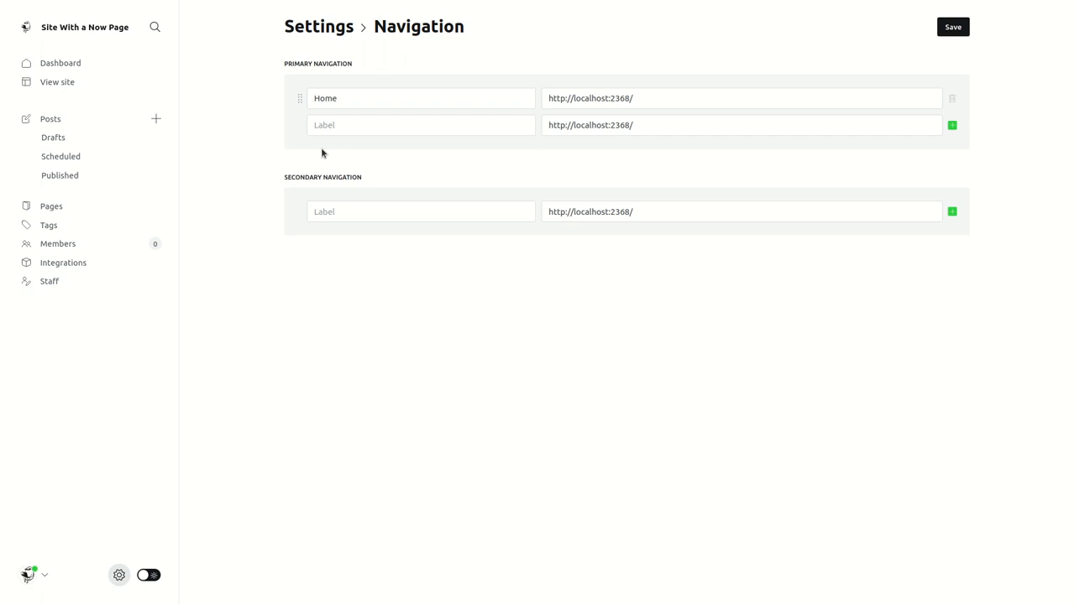
pyautogui.write('Now')
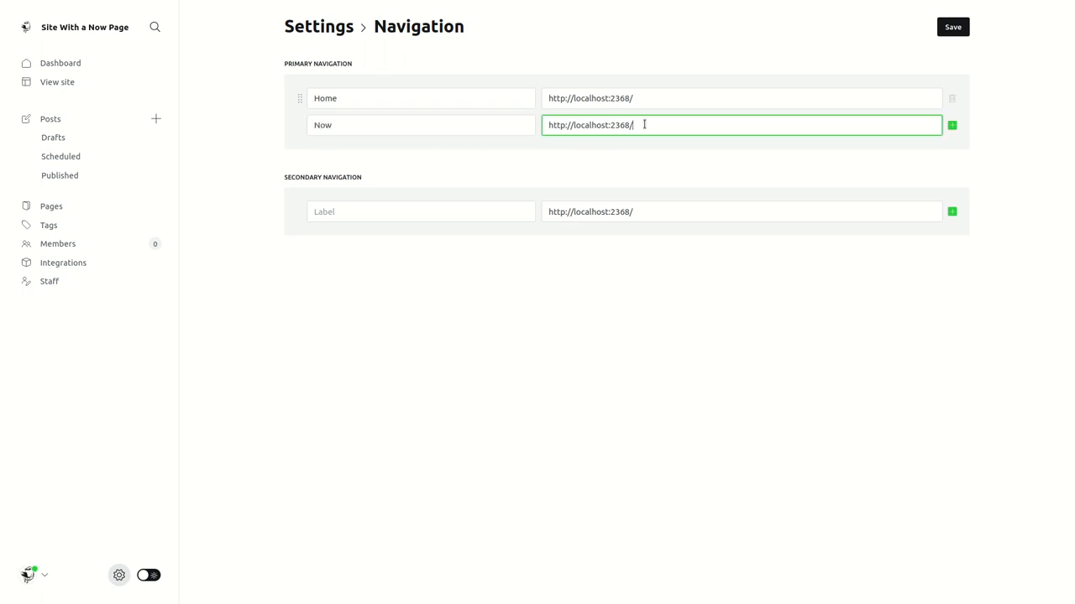
pyautogui.write('now/')
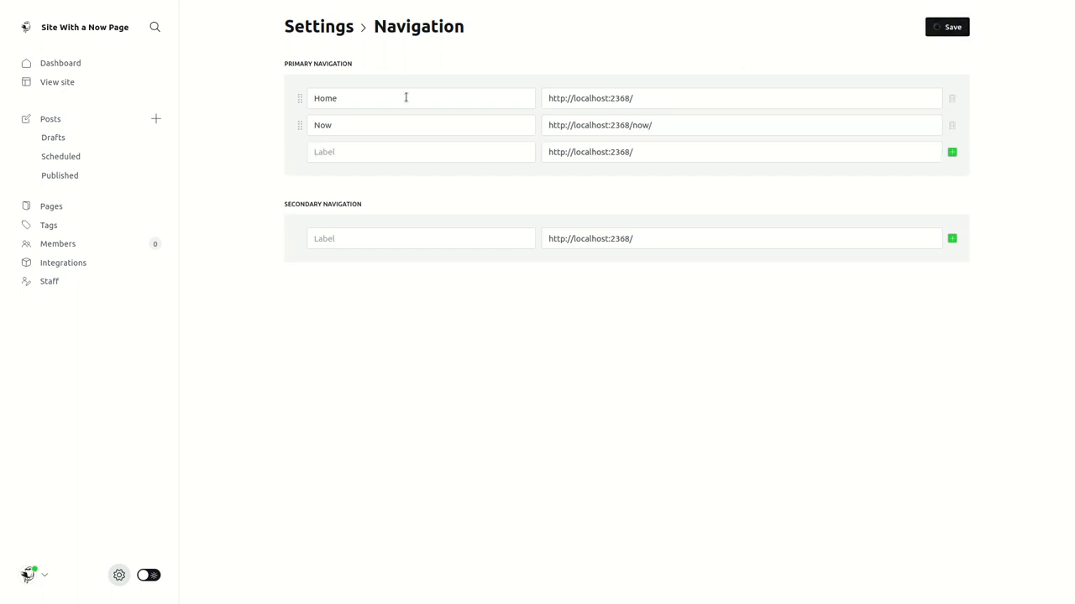
# Open the Now page from the live site's navigation
pyautogui.click(58, 81)
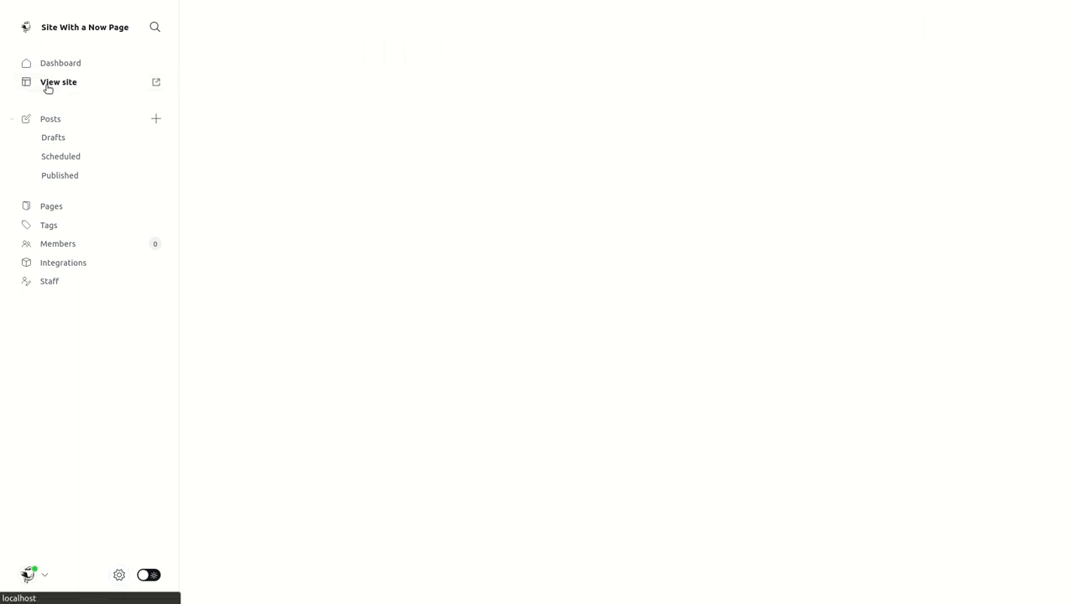
pyautogui.click(58, 82)
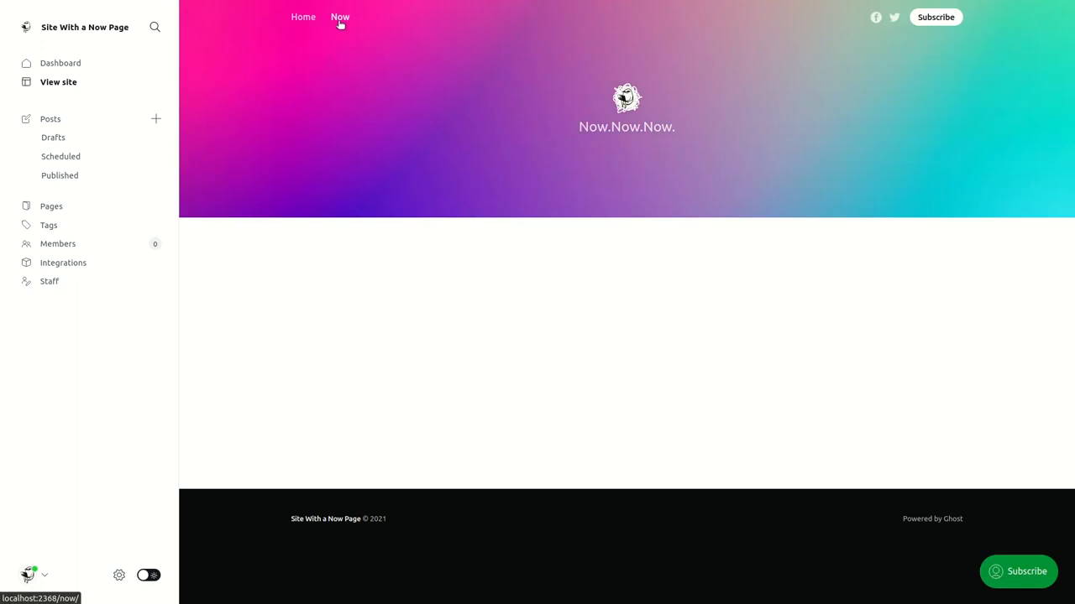
pyautogui.click(339, 16)
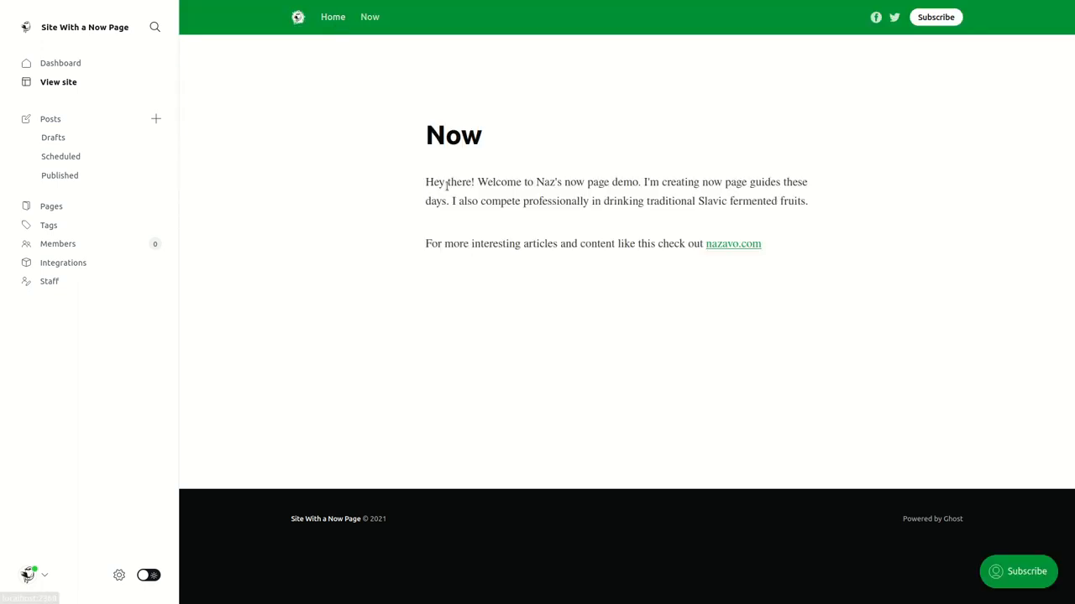